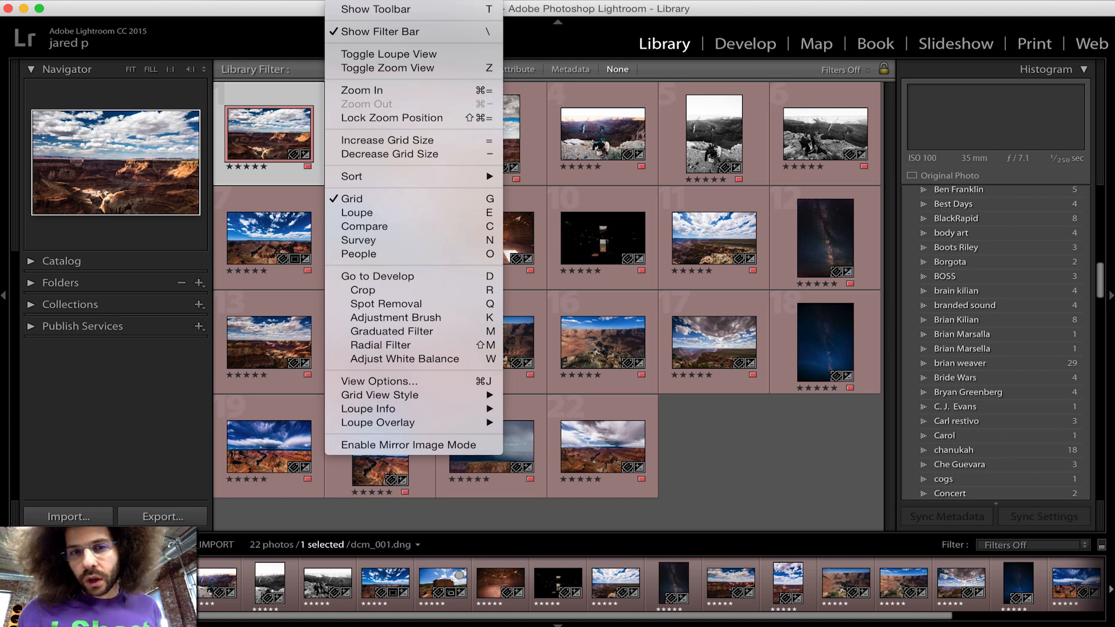
mouse_move(373, 382)
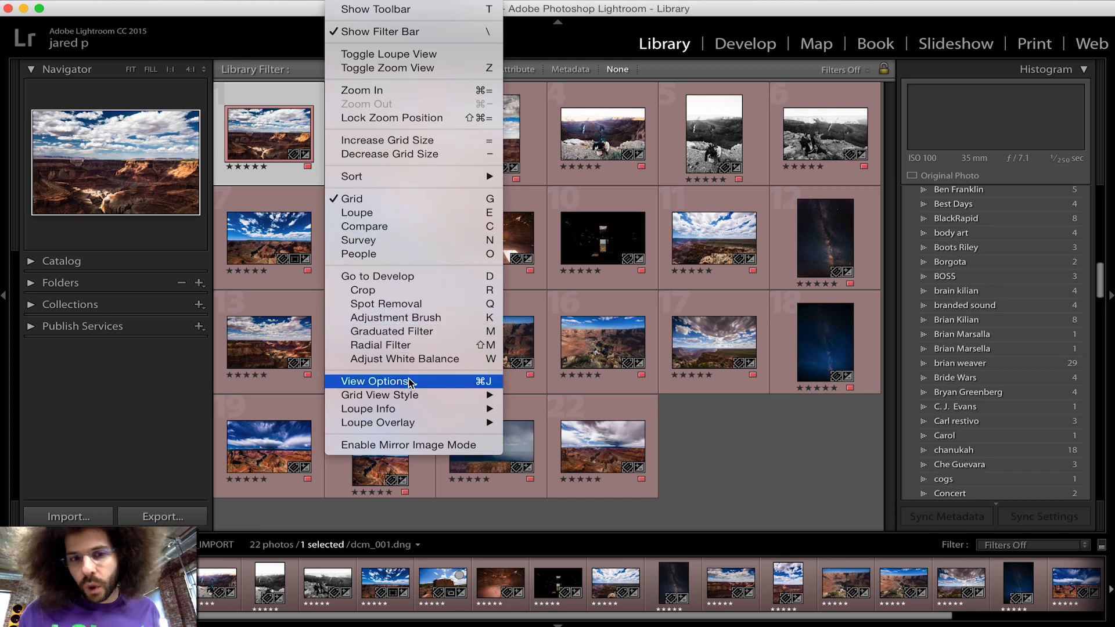
In Grid View Options, hide index numbers and show the file name as the top thumbnail label.
left_click(373, 382)
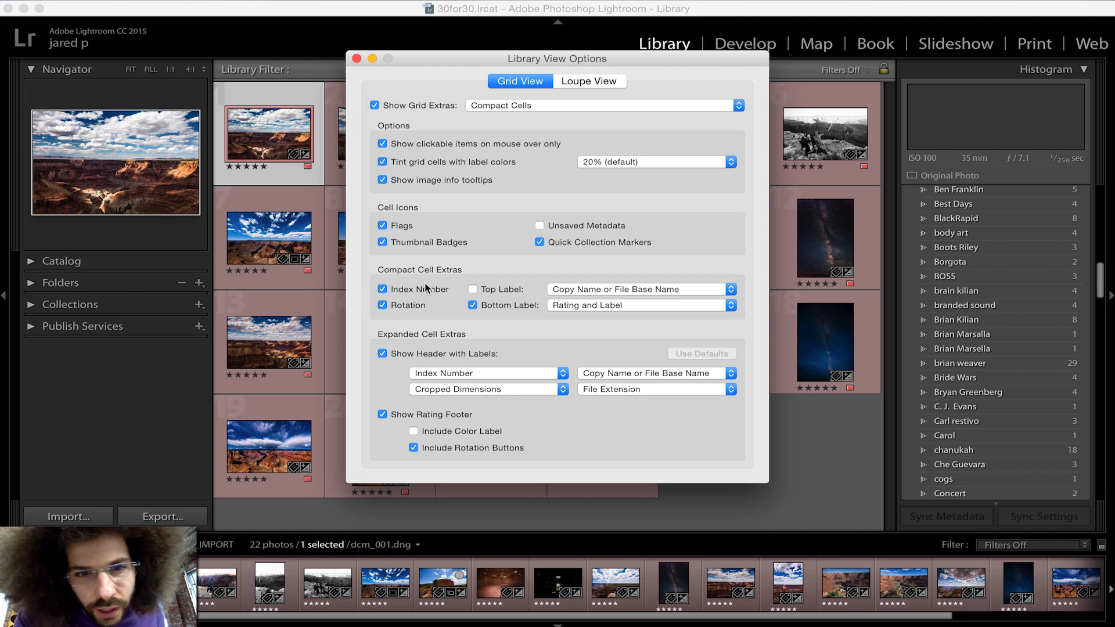
mouse_move(427, 289)
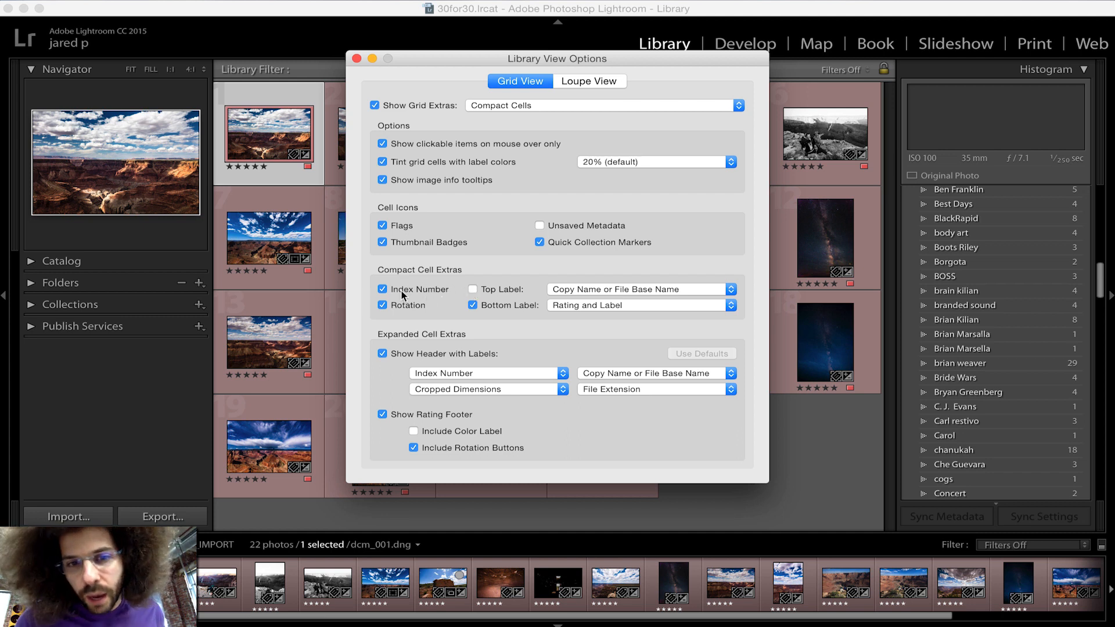
left_click(382, 290)
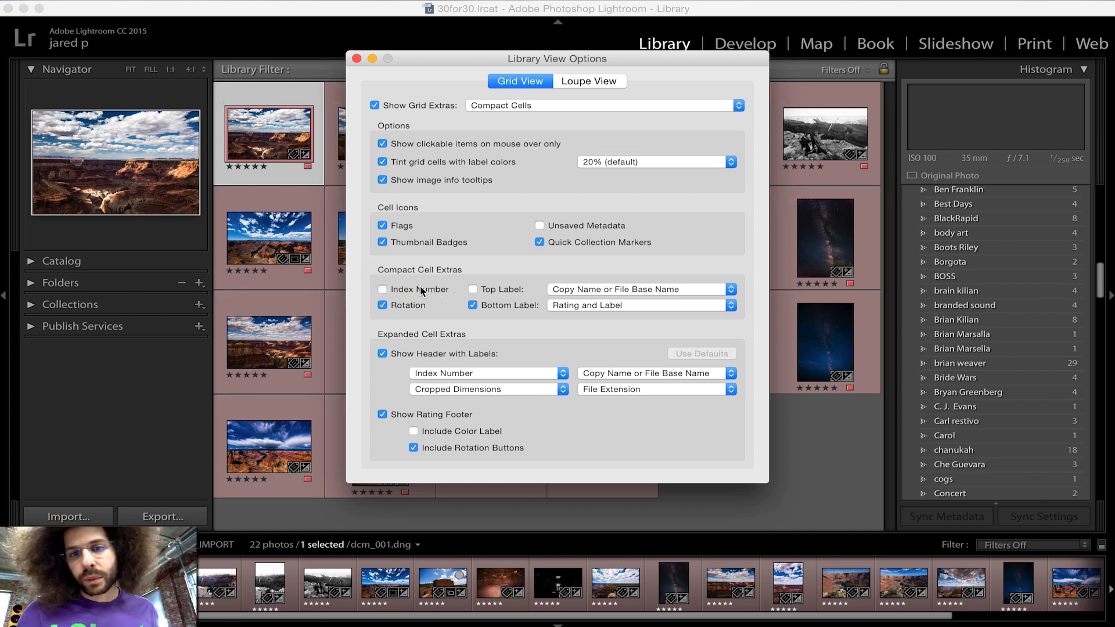
left_click(471, 289)
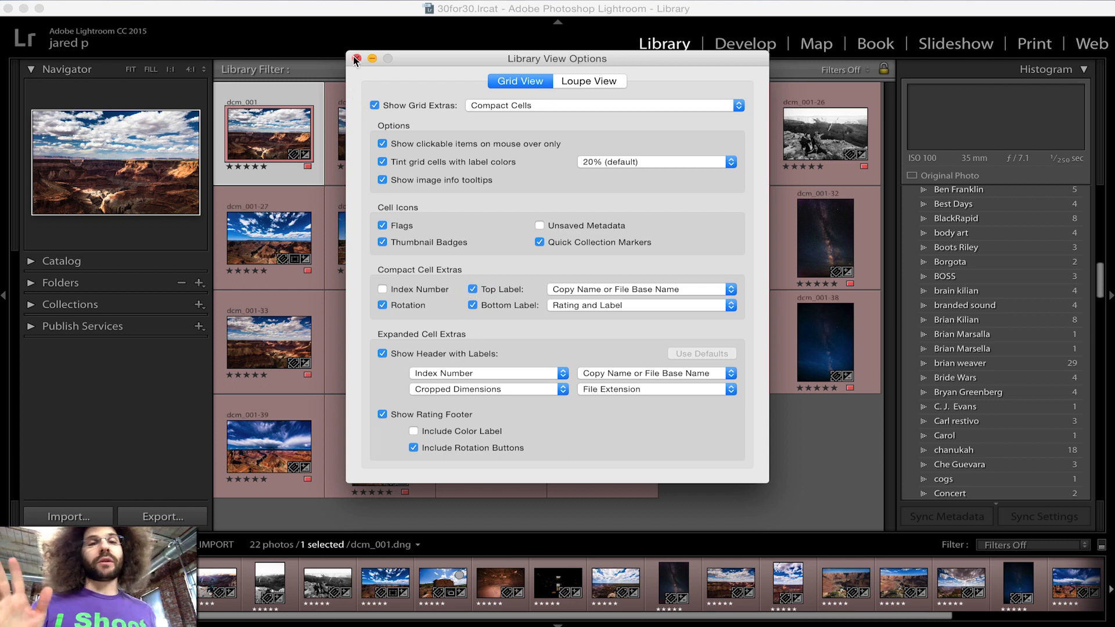
left_click(355, 58)
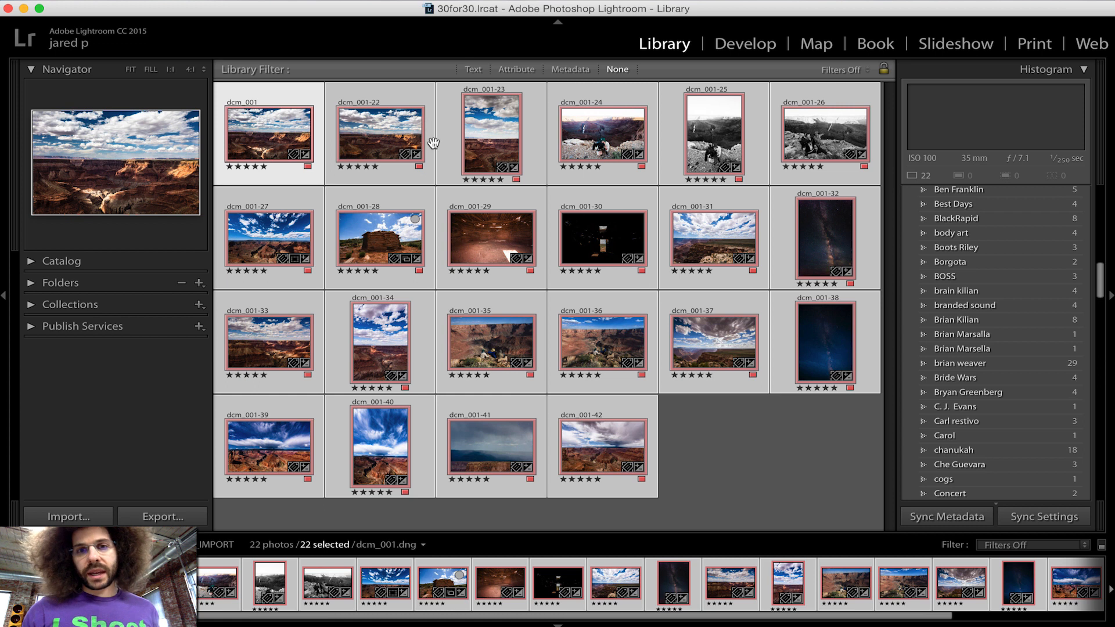
mouse_move(432, 144)
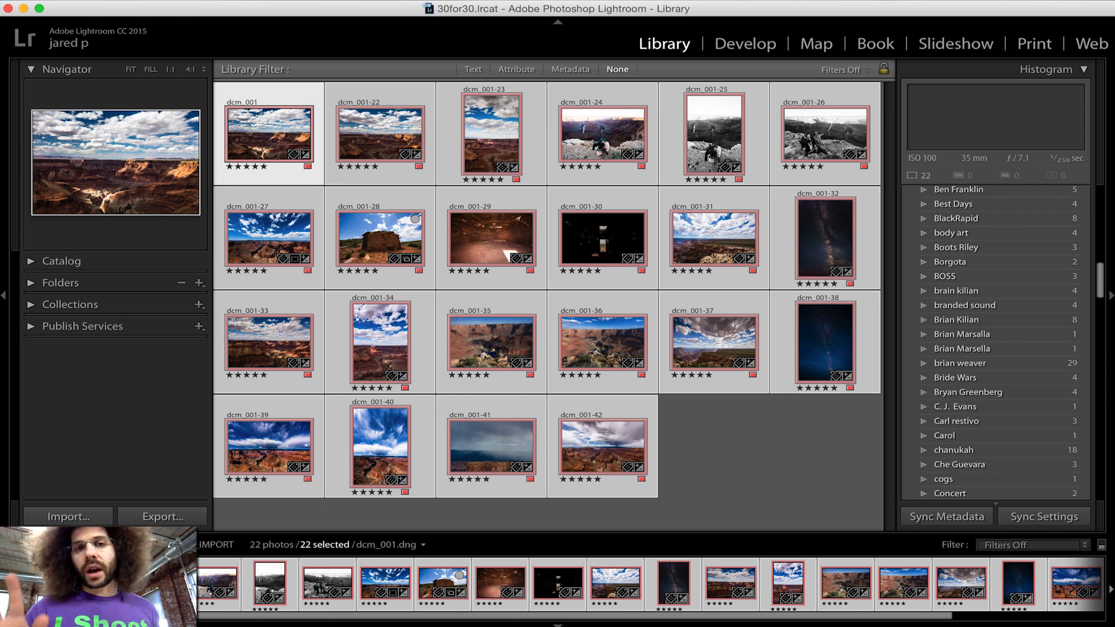
Search Help for 'rename' and start Rename Photos for the 22 selected images.
left_click(555, 3)
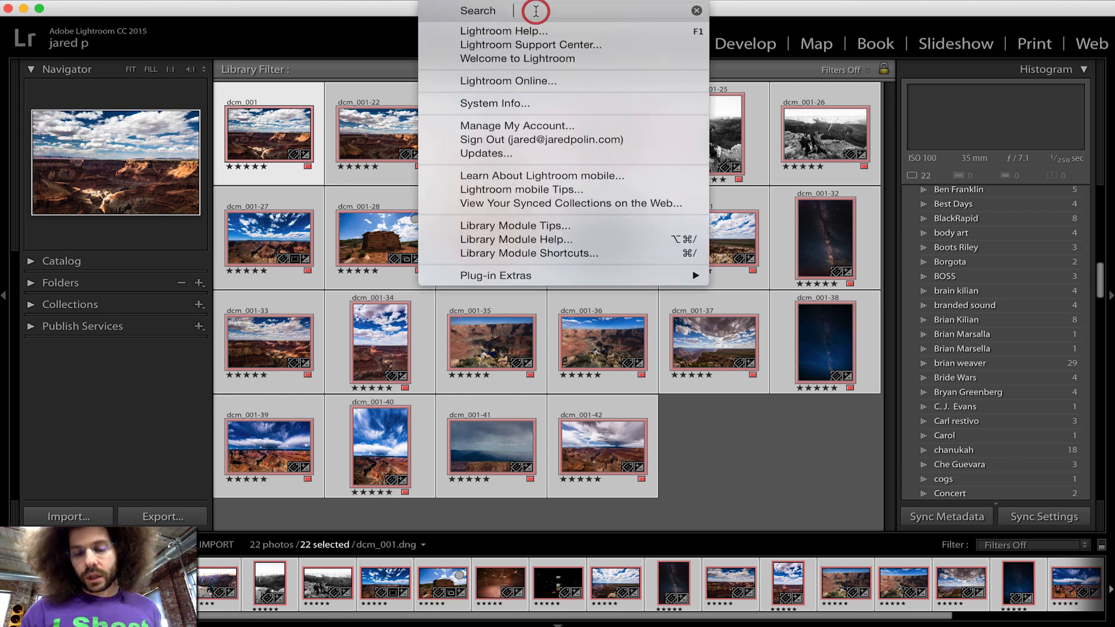
type("renami")
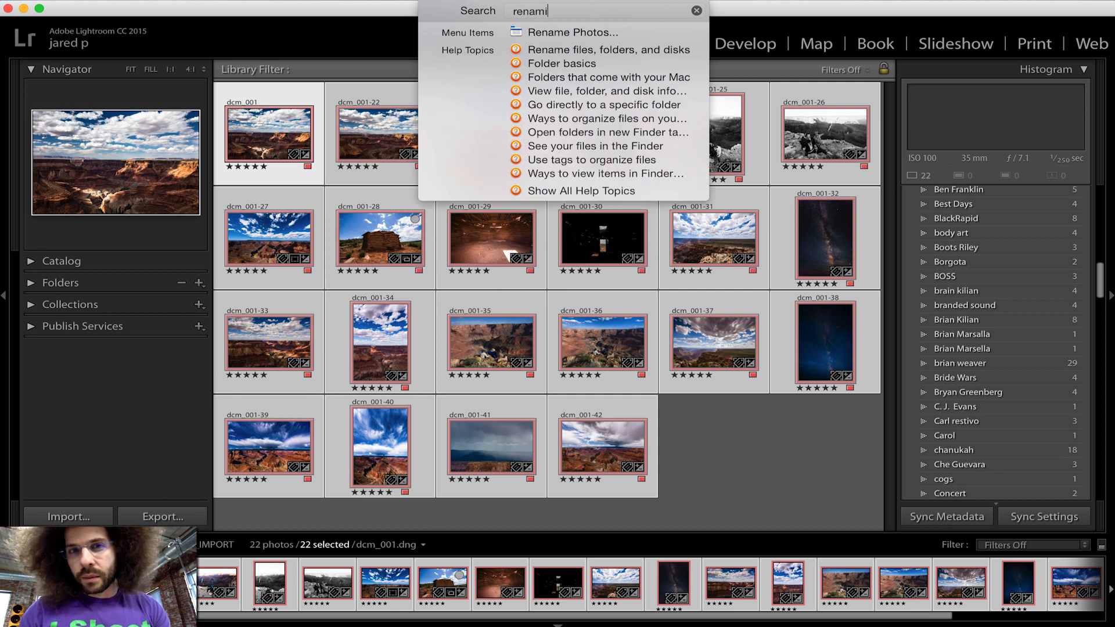
key("backspace")
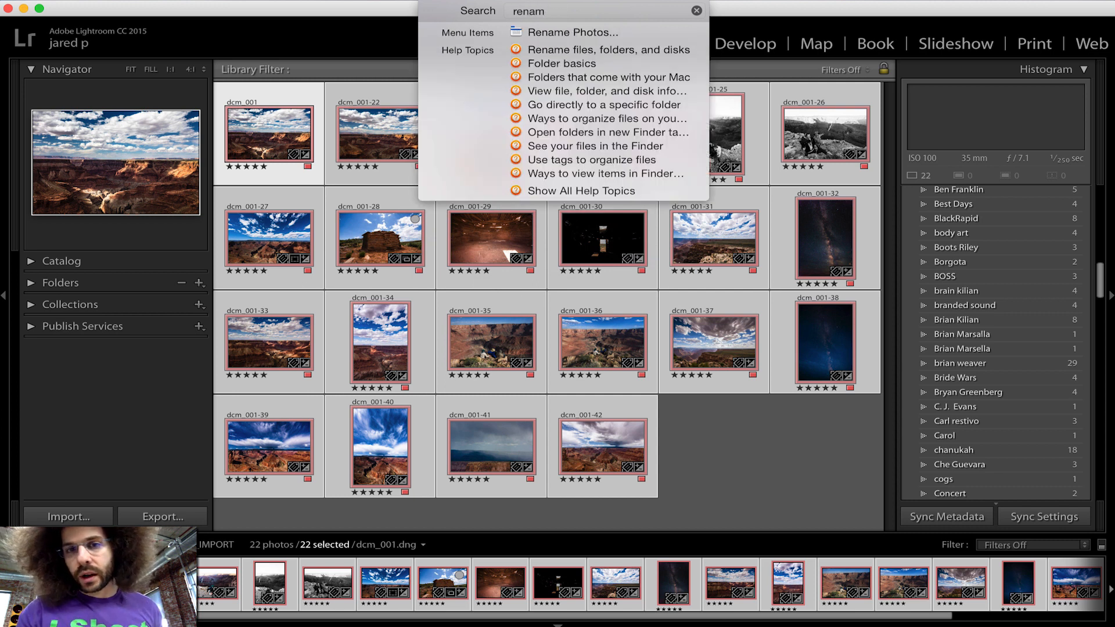
left_click(569, 32)
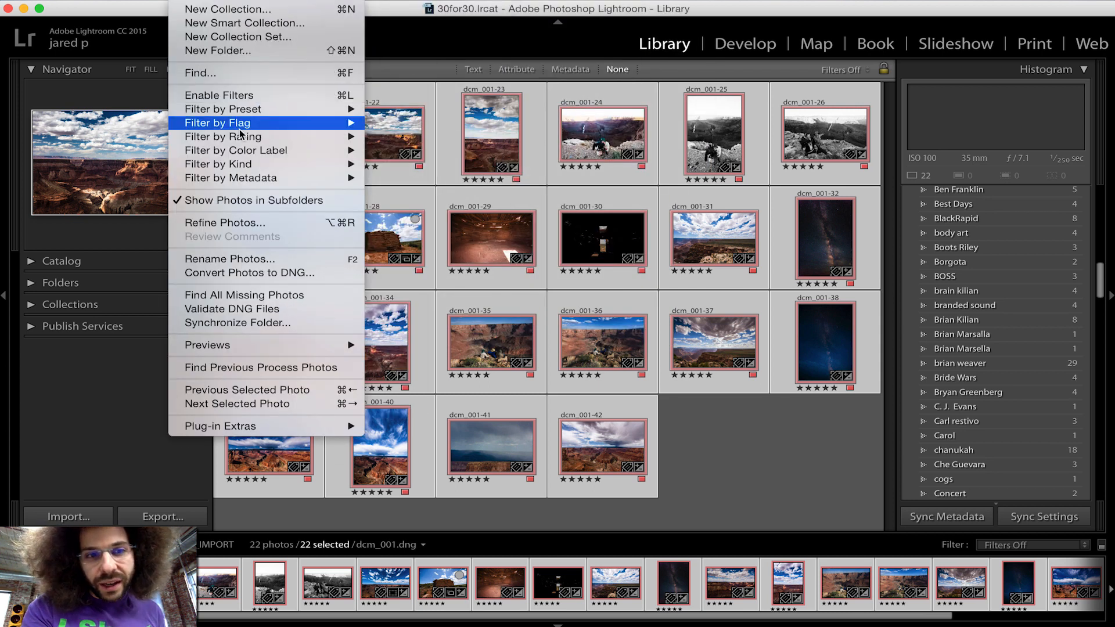
left_click(237, 257)
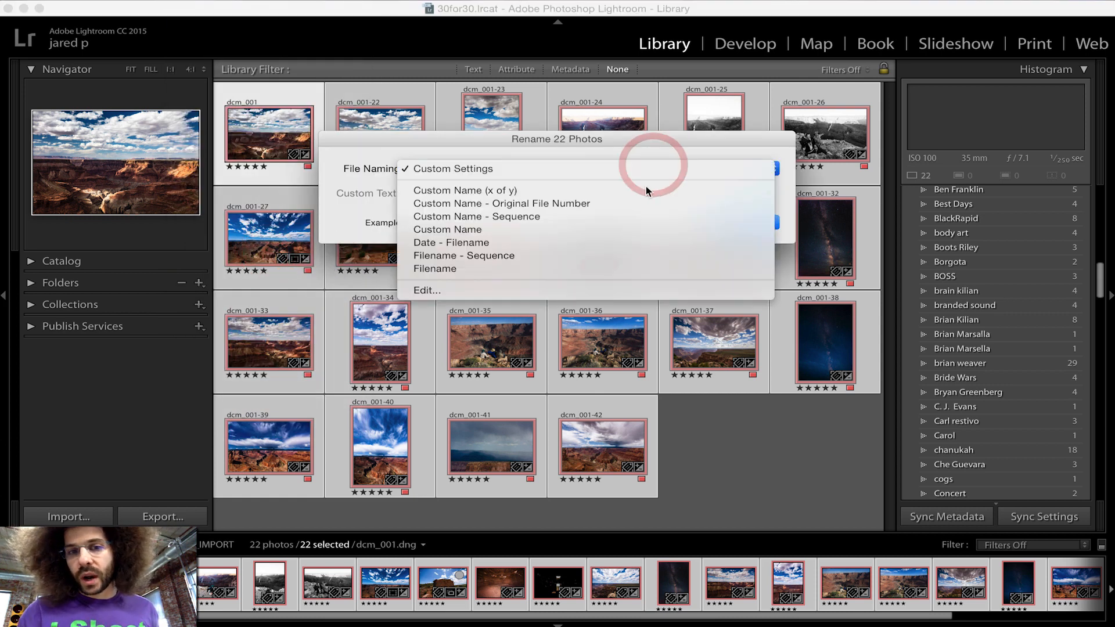
Choose Edit in File Naming to get an empty custom filename template.
left_click(426, 290)
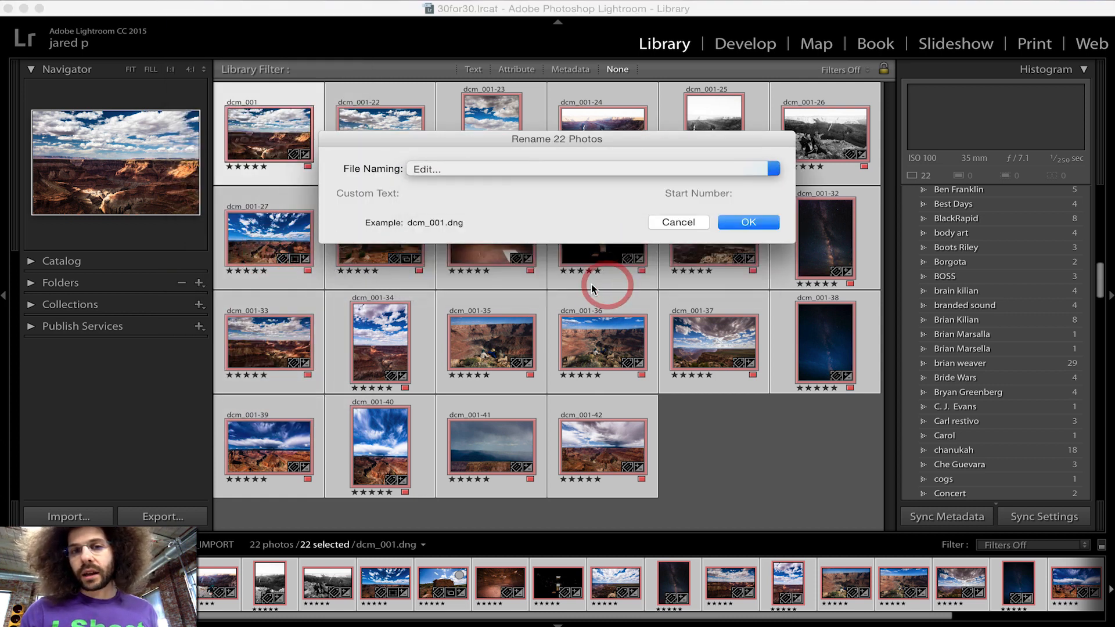
left_click(591, 168)
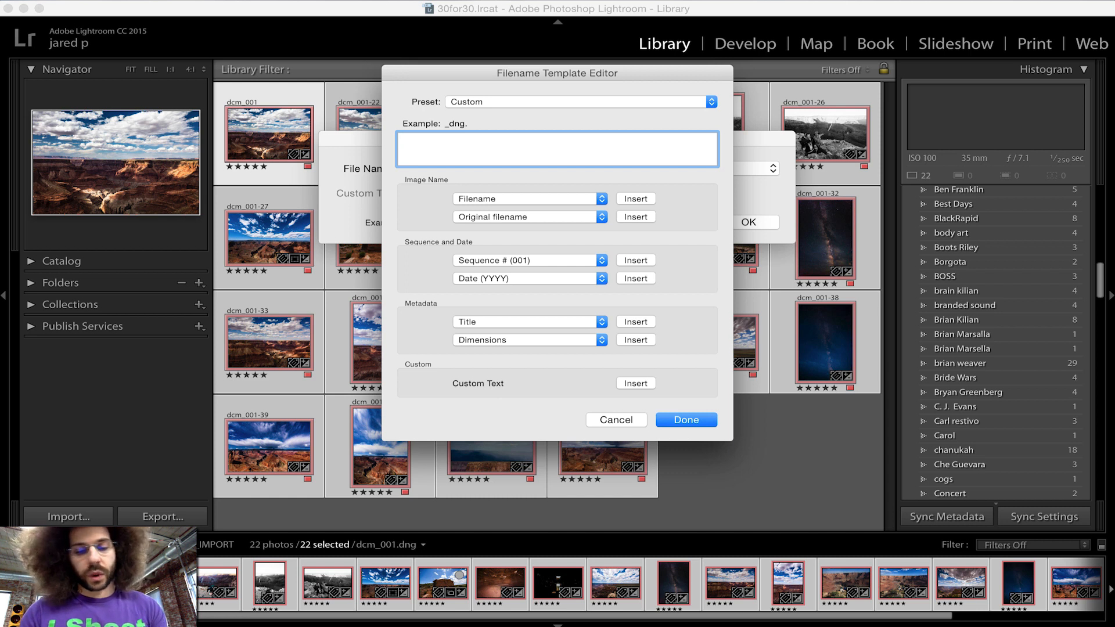
Enter the template prefix 20160320_gc_.
type("2016")
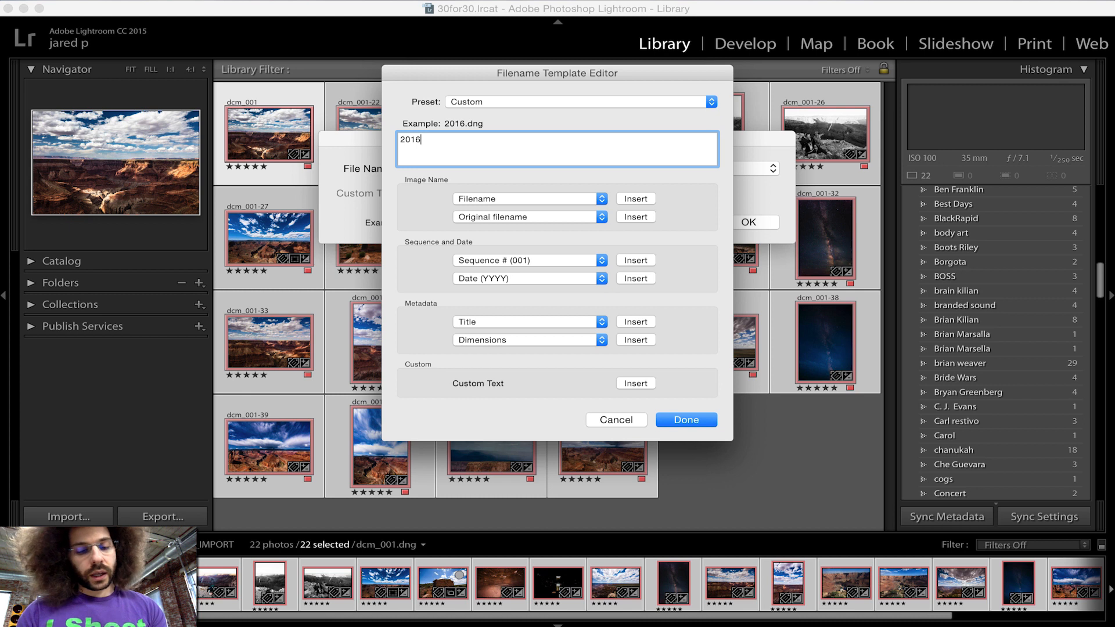
type("0320")
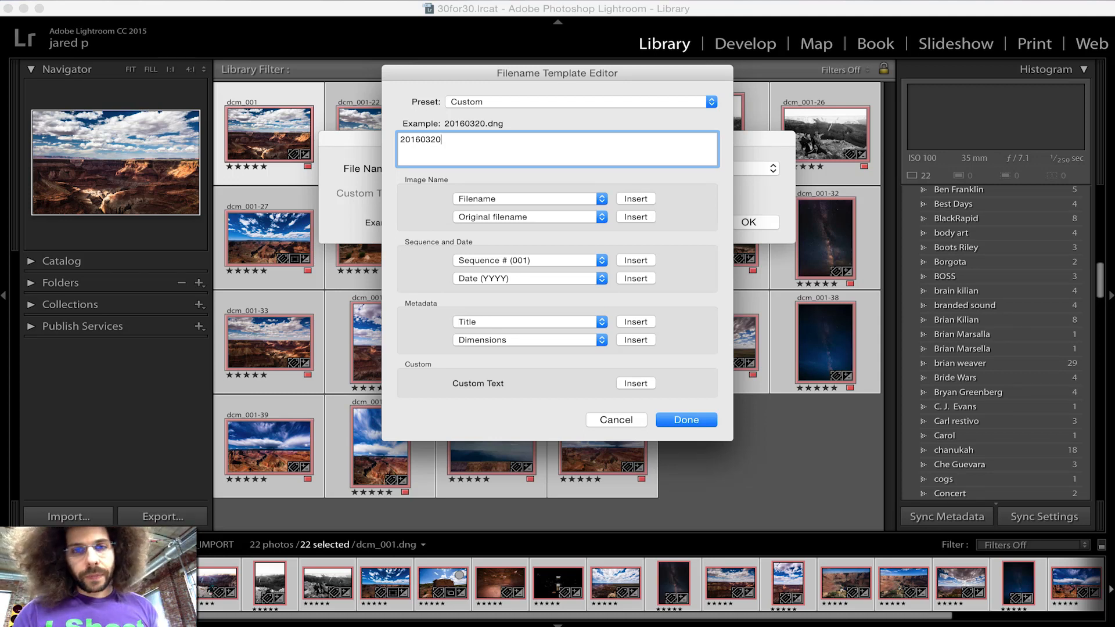
type("_gc")
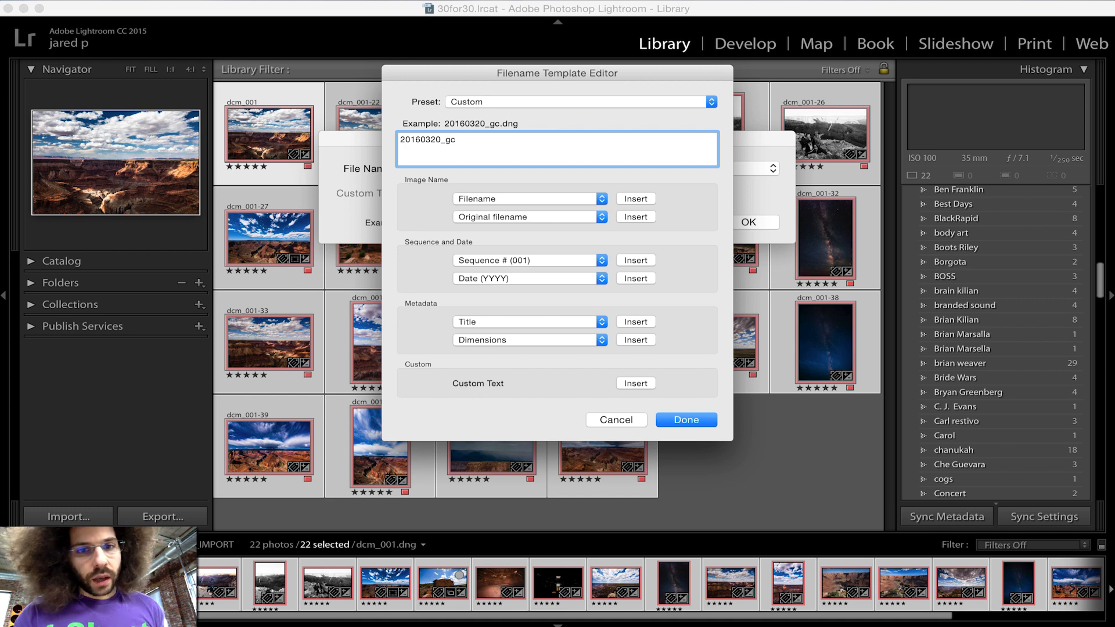
type("_")
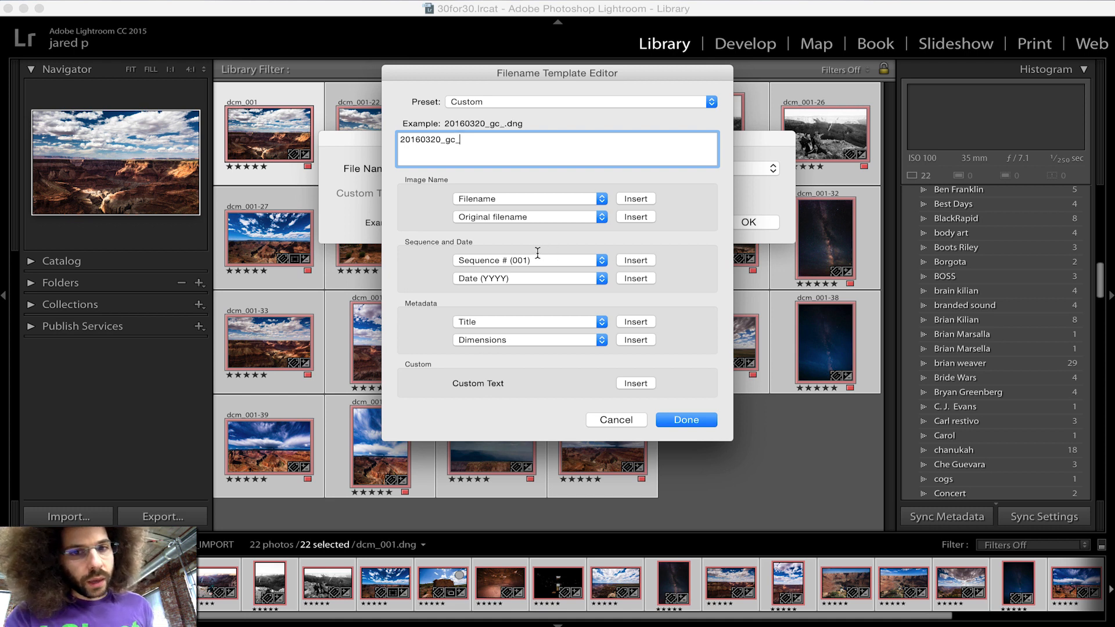
Append a three-digit Sequence # (001) token, previewing 20160320_gc_001.dng.
left_click(527, 259)
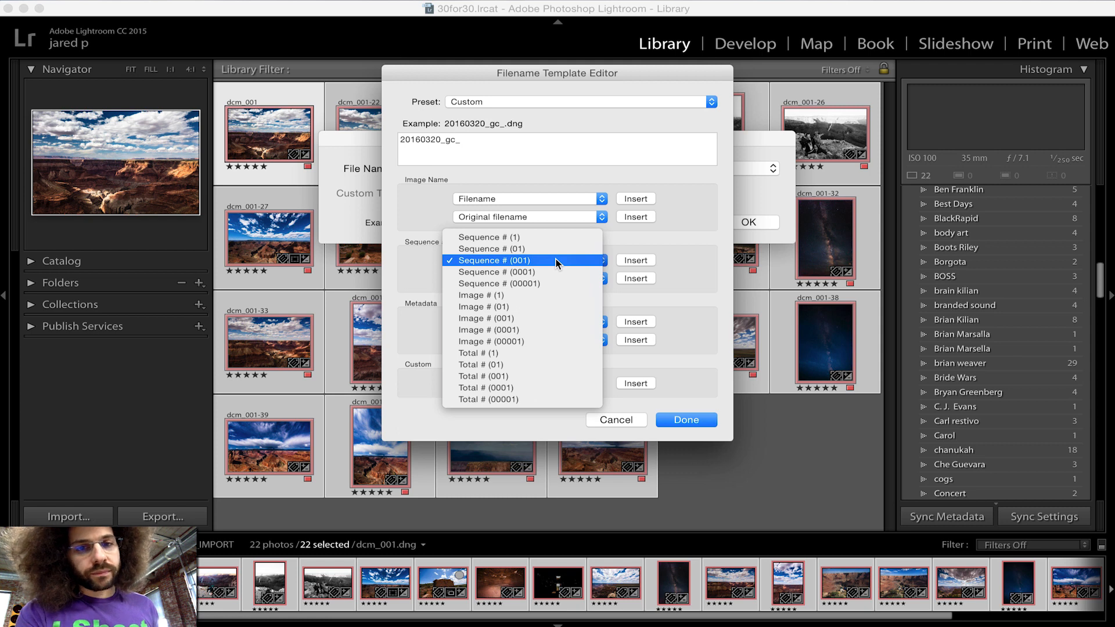
left_click(526, 259)
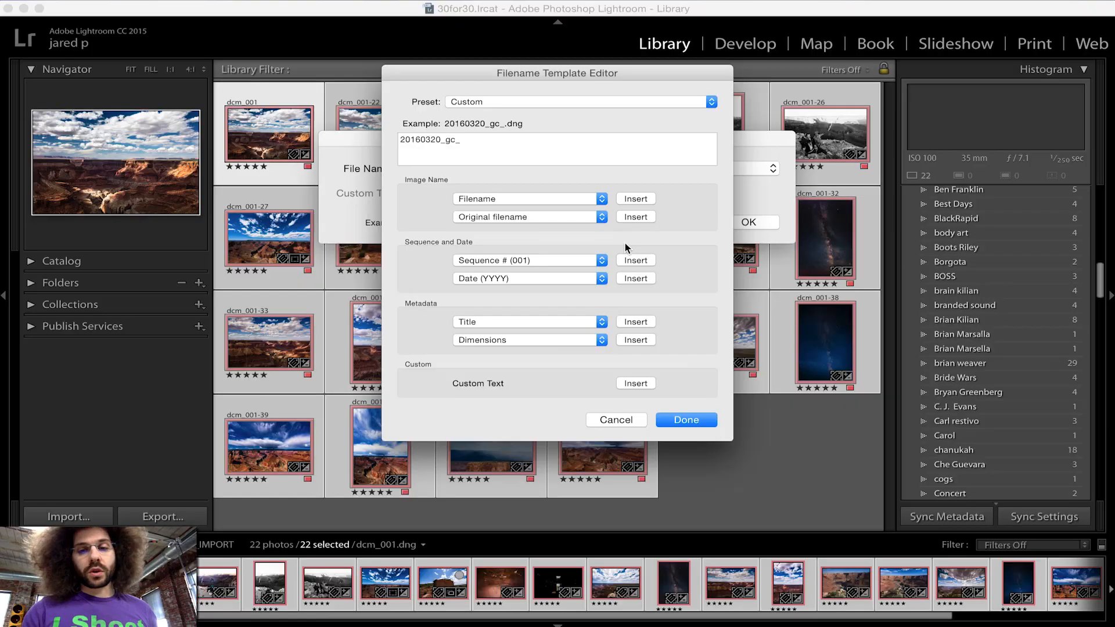
left_click(636, 260)
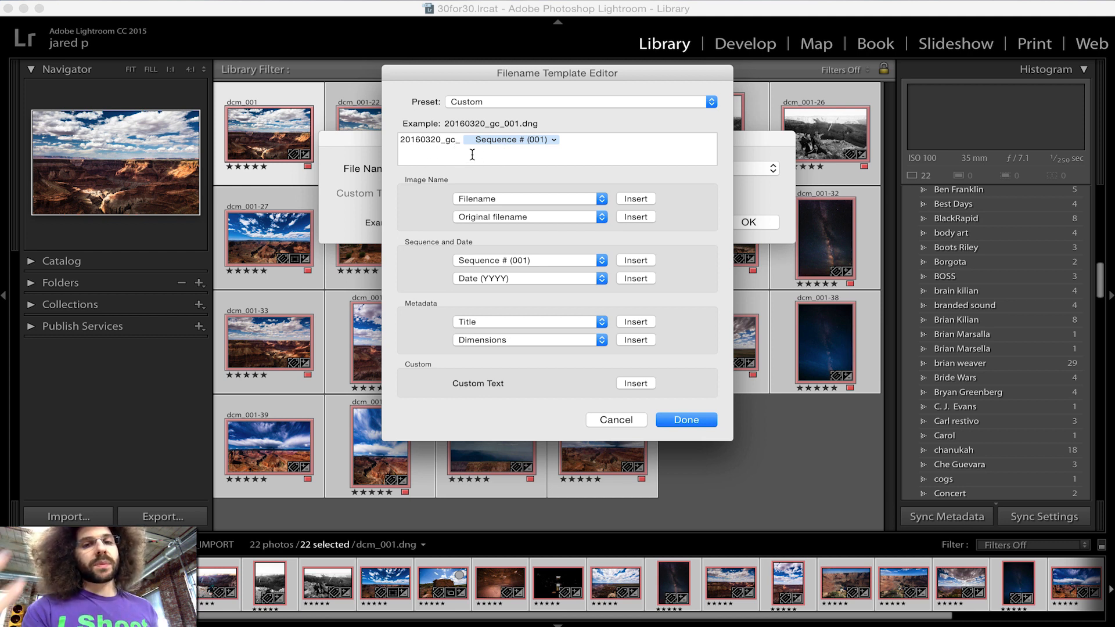
Apply the template to rename all 22 photos and view 20160320_gc_001.dng in Develop.
left_click(685, 419)
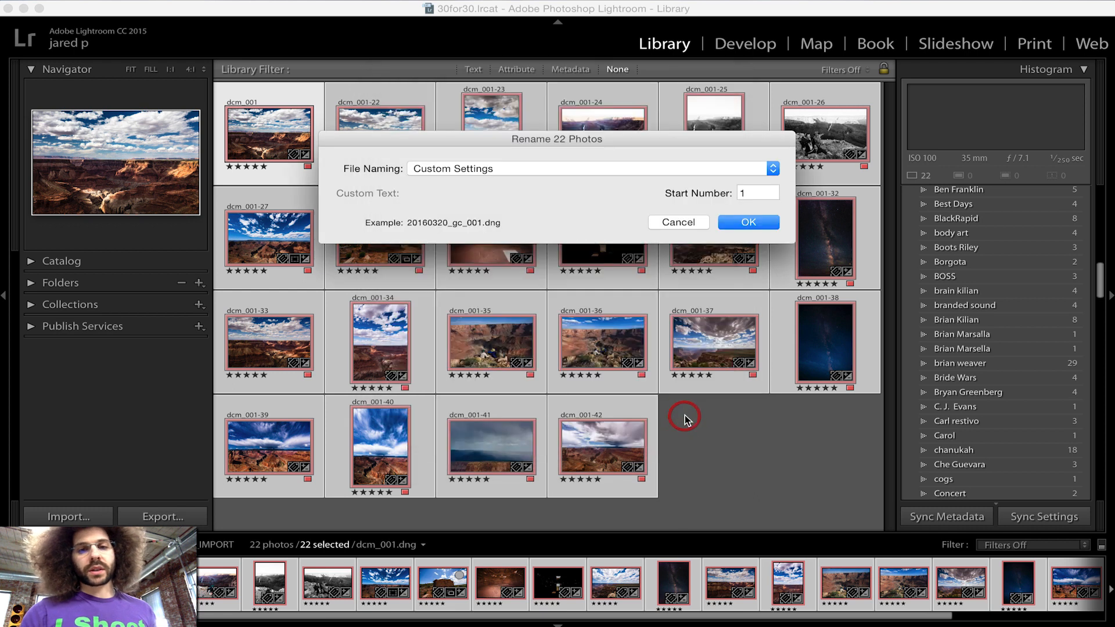
mouse_move(502, 228)
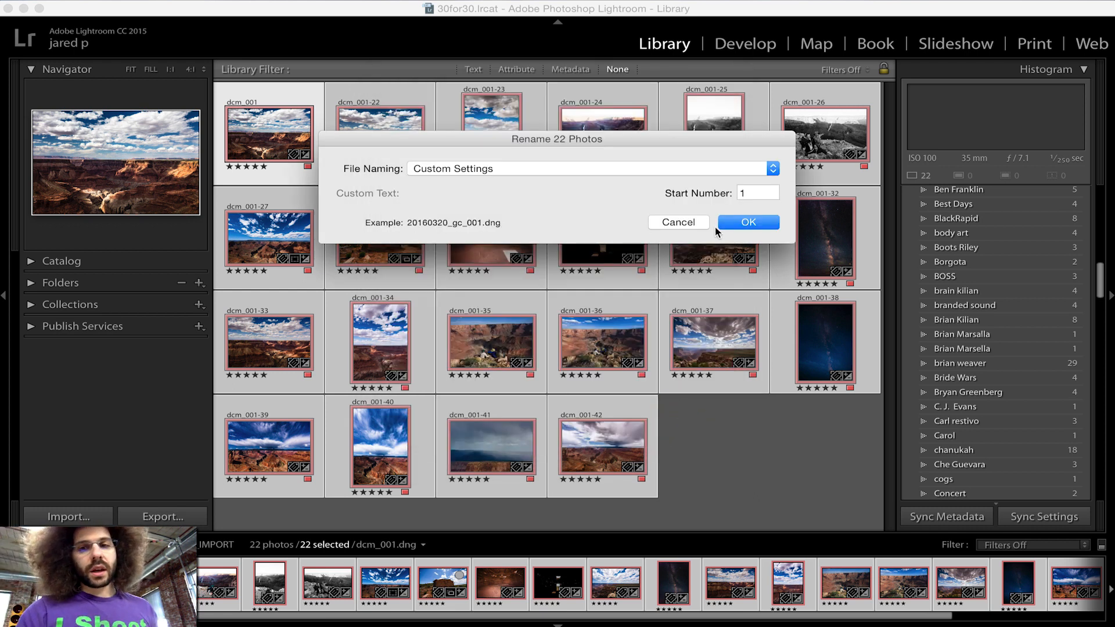
left_click(747, 222)
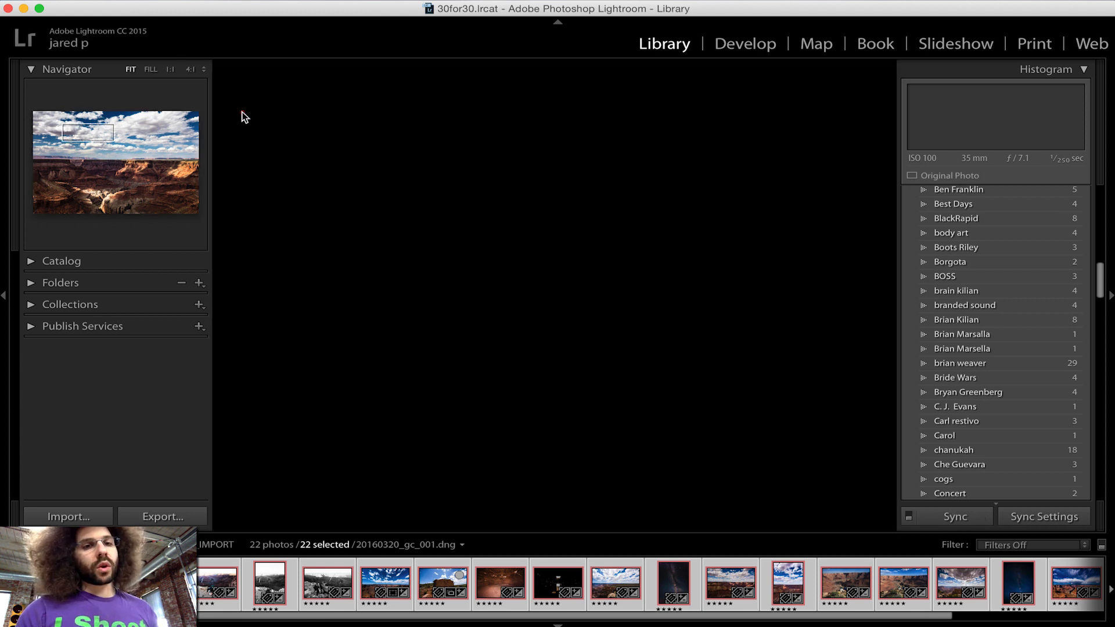
left_click(744, 43)
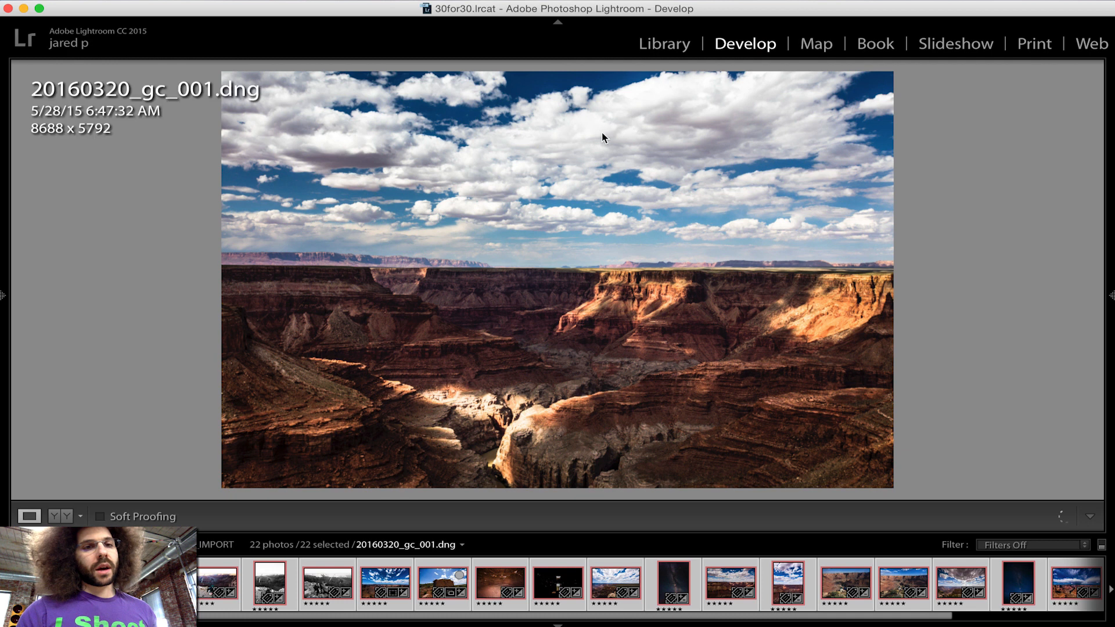